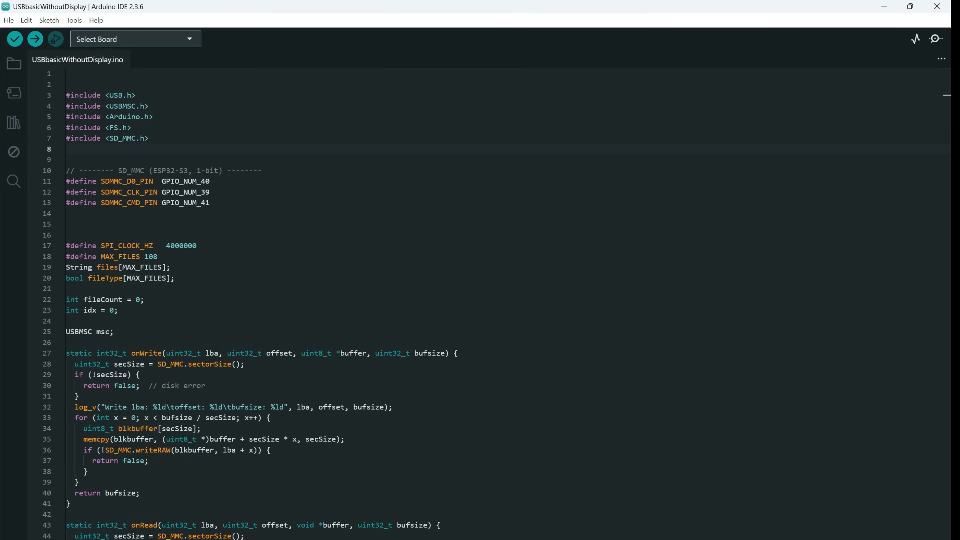
# Remove a blank line above #define SPI_CLOCK_HZ and save the sketch with Ctrl+S
pyautogui.scroll(-3)
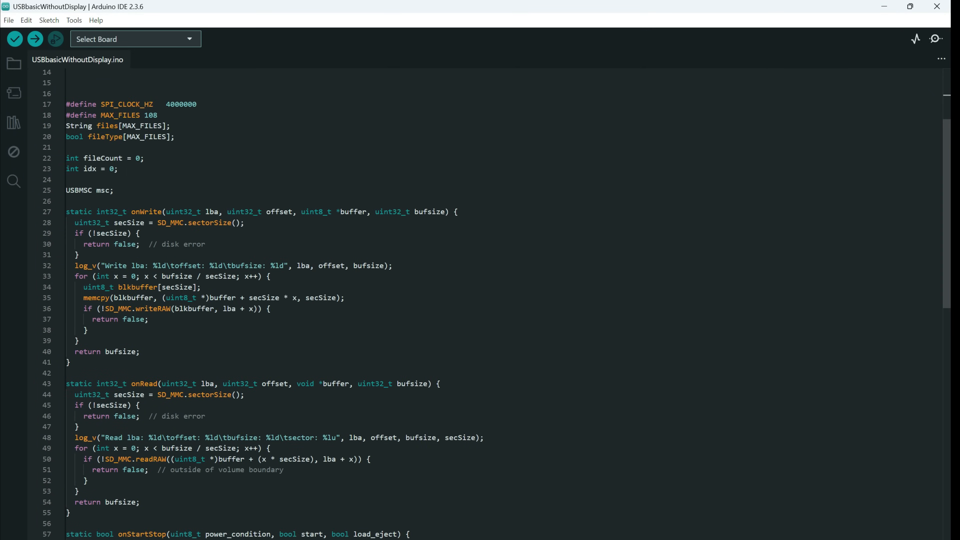
pyautogui.scroll(-3)
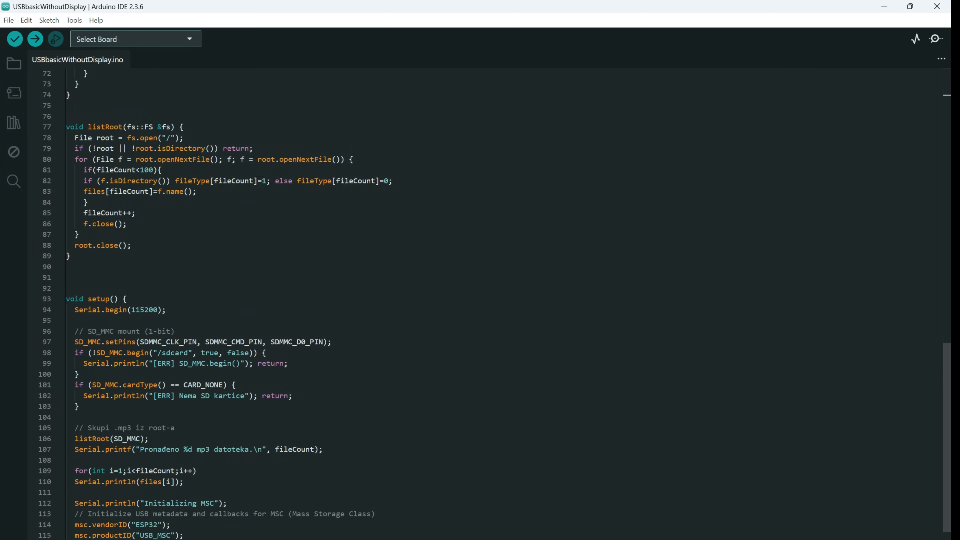
pyautogui.scroll(3)
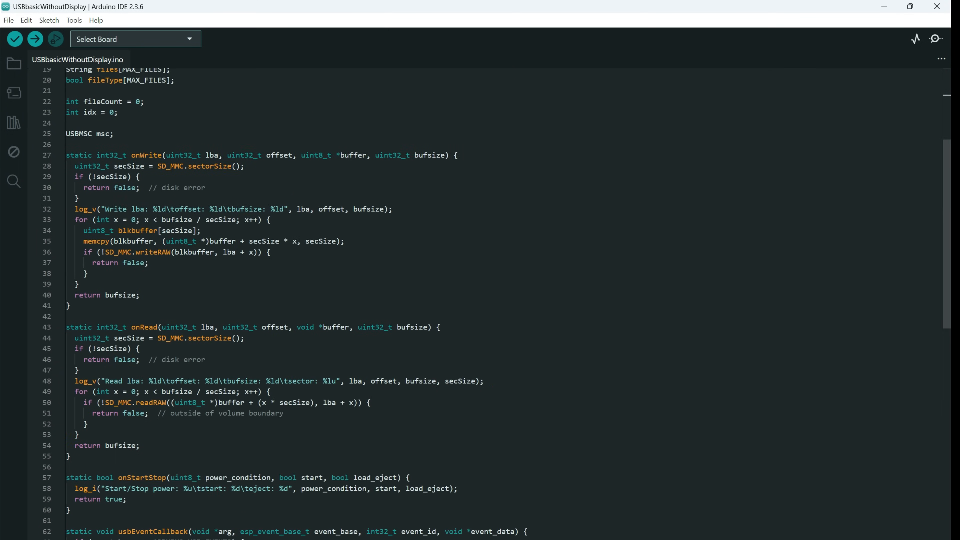
pyautogui.scroll(3)
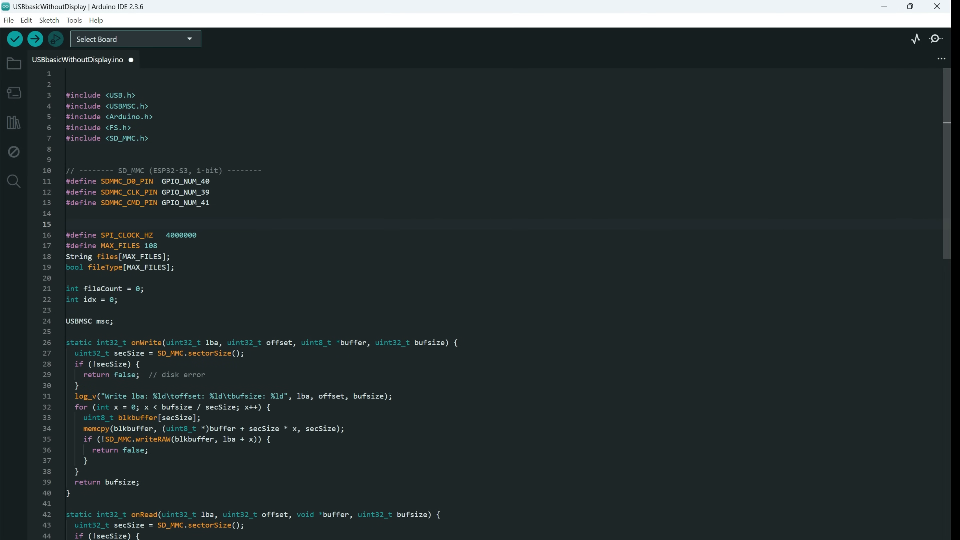
pyautogui.press('ctrl+s')
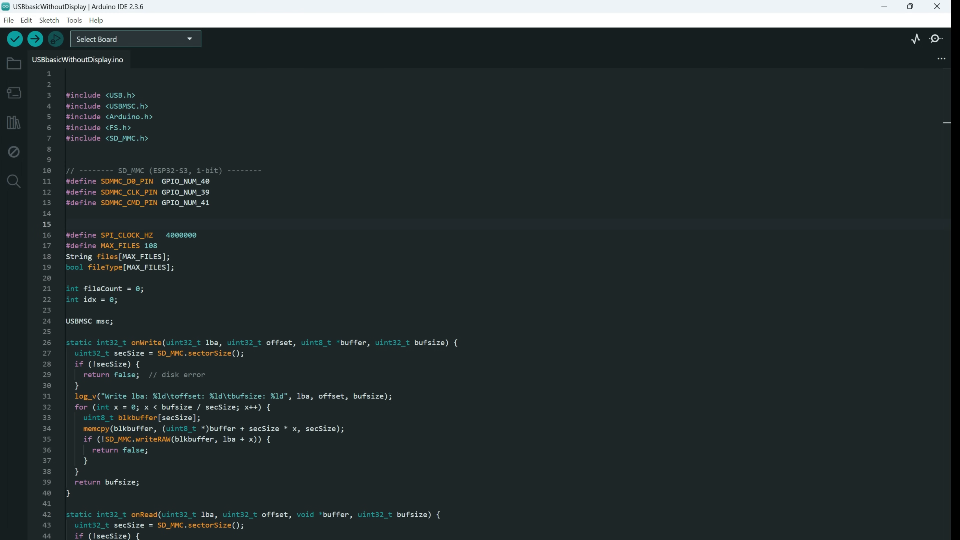
# Review the SD_MMC pin defines and highlight the clock pin value GPIO_NUM_39
pyautogui.scroll(-3)
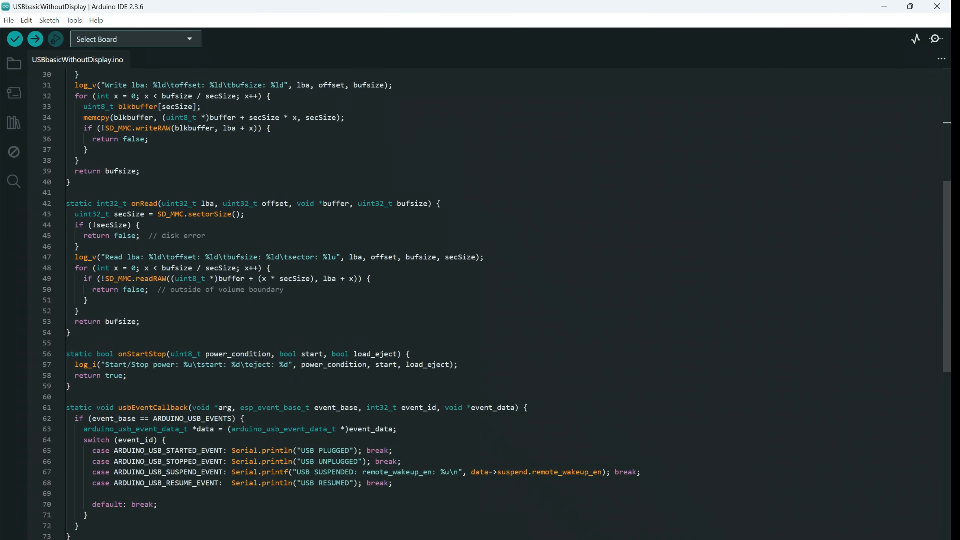
pyautogui.scroll(-3)
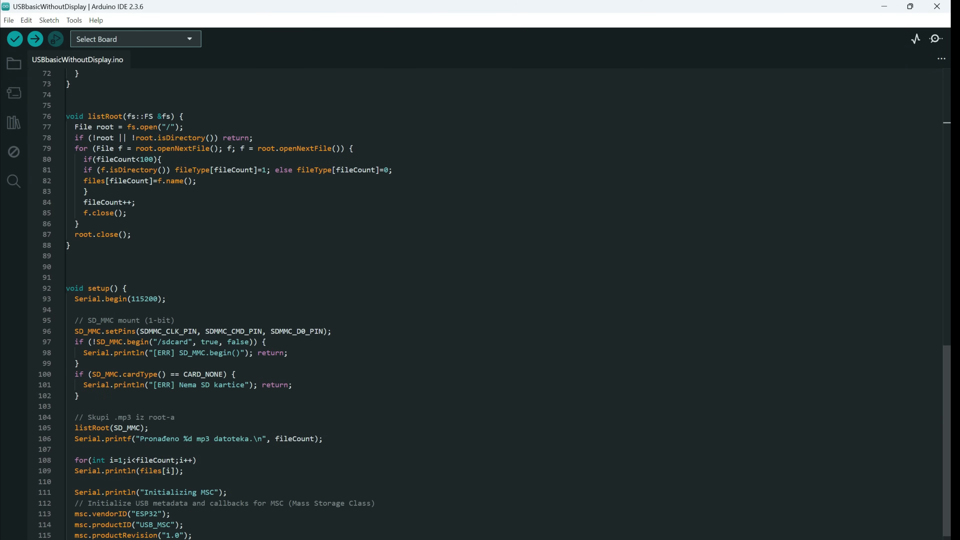
pyautogui.scroll(3)
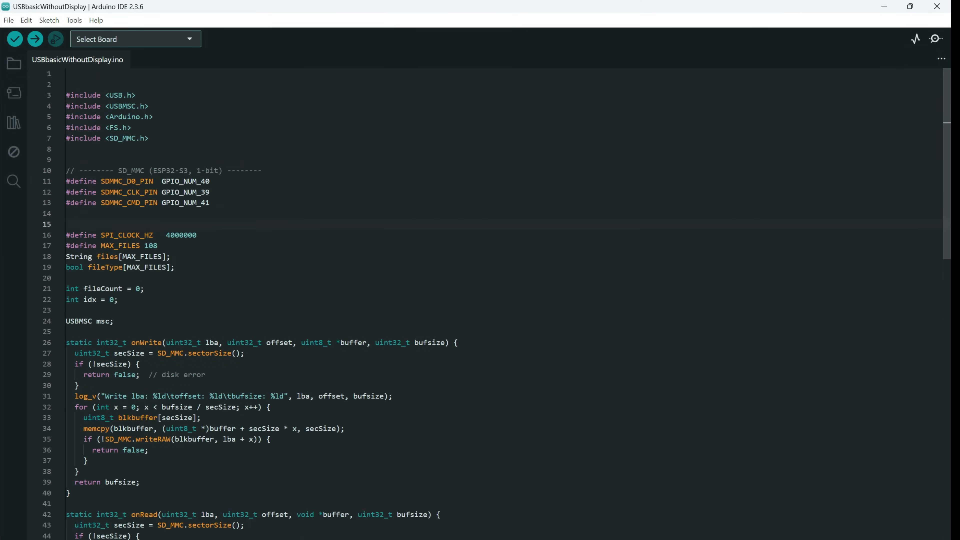
pyautogui.moveTo(98, 191); pyautogui.dragTo(210, 202)
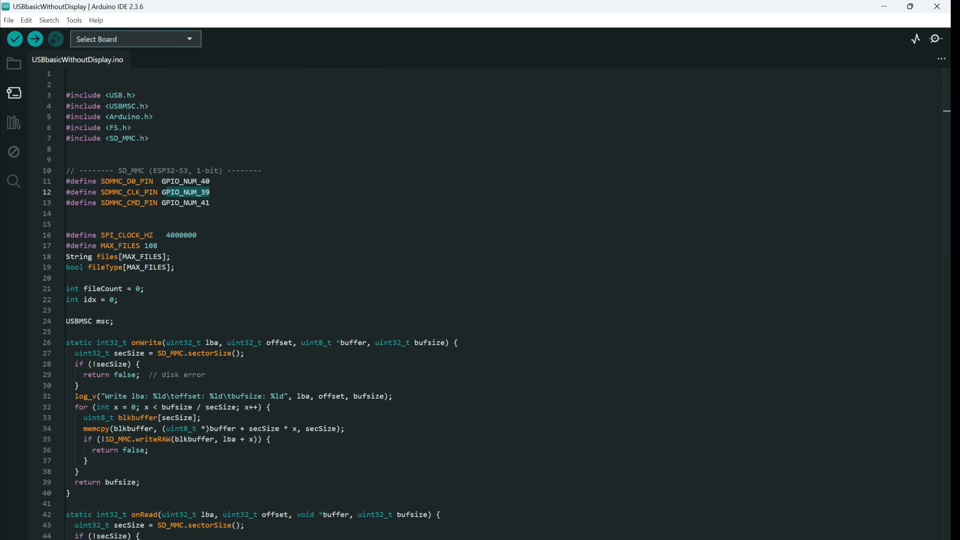
pyautogui.click(13, 93)
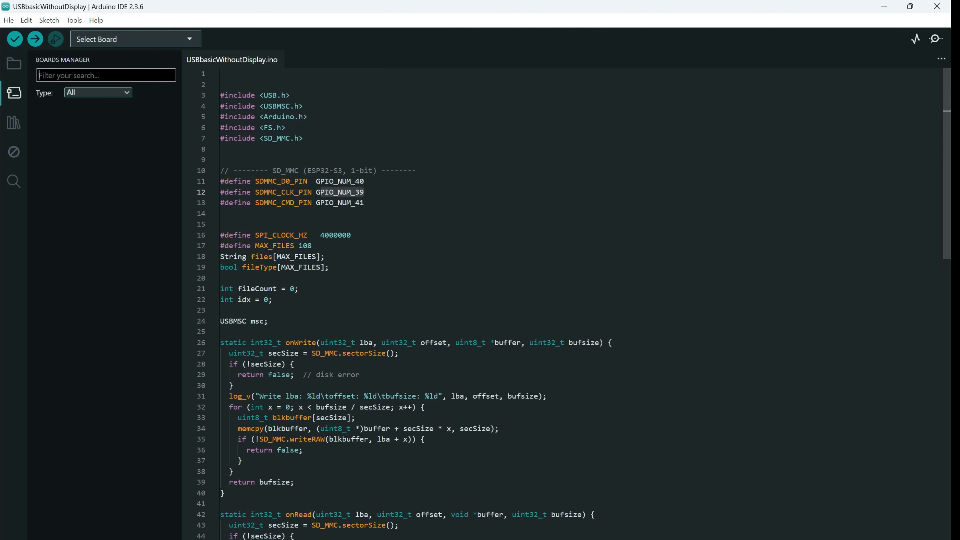
pyautogui.write('esp32')
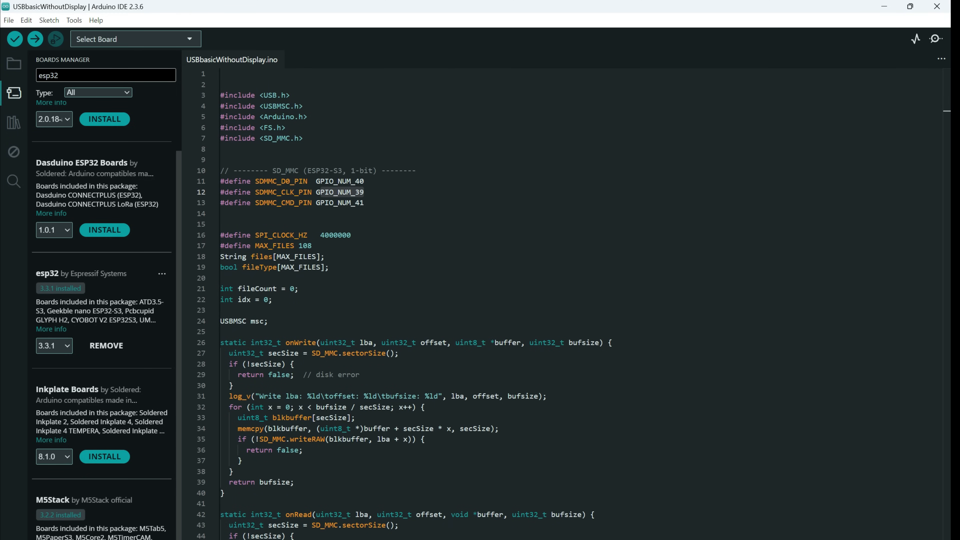
pyautogui.click(106, 76)
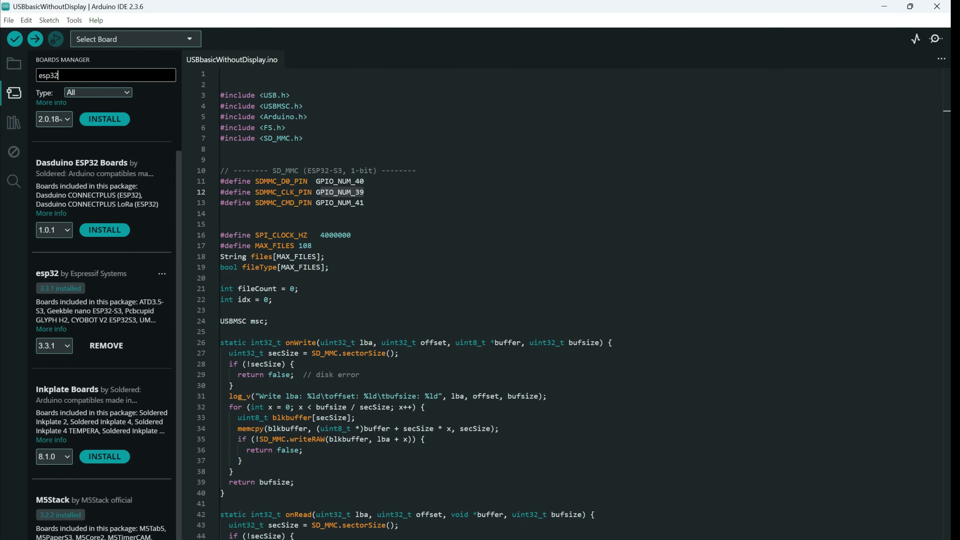
pyautogui.click(14, 108)
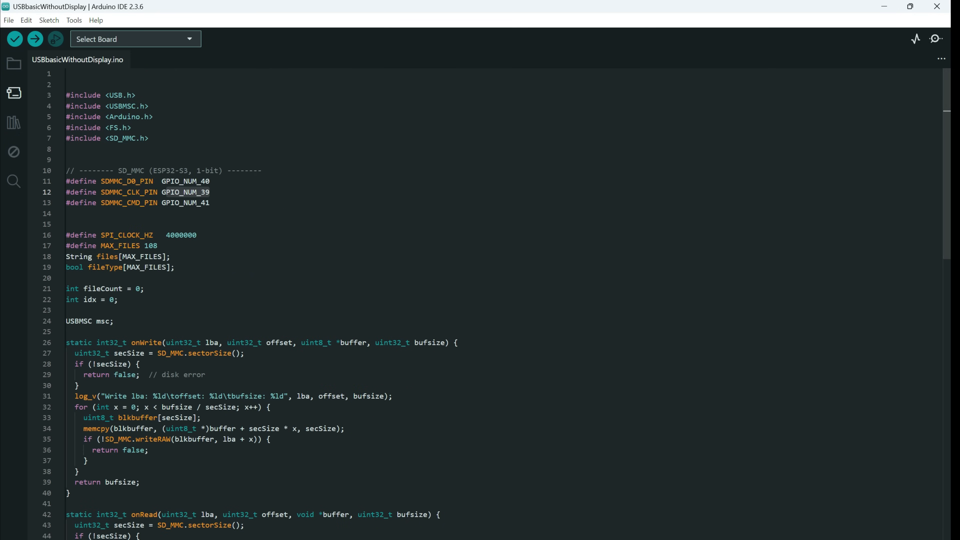
pyautogui.click(73, 20)
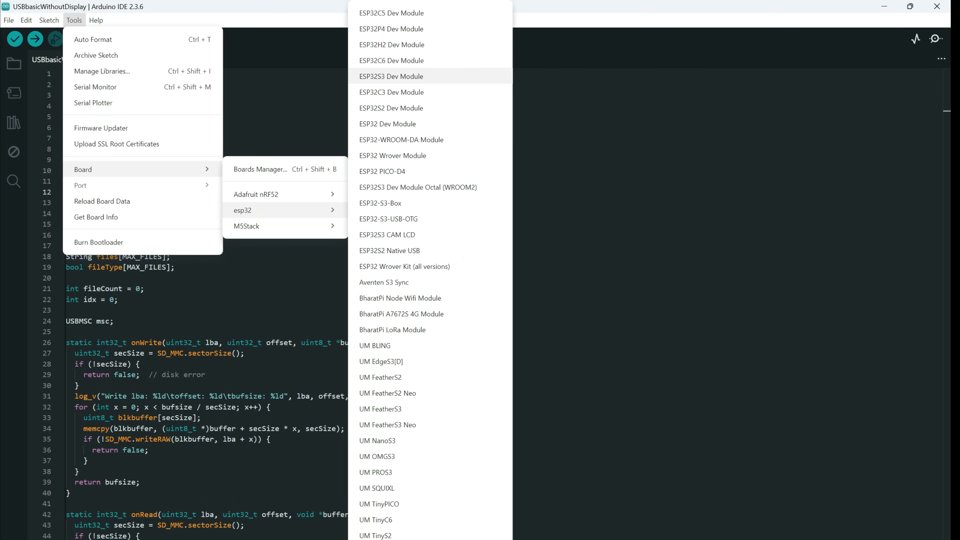
# Select ESP32S3 Dev Module as the target board from Tools > Board > esp32
pyautogui.click(390, 76)
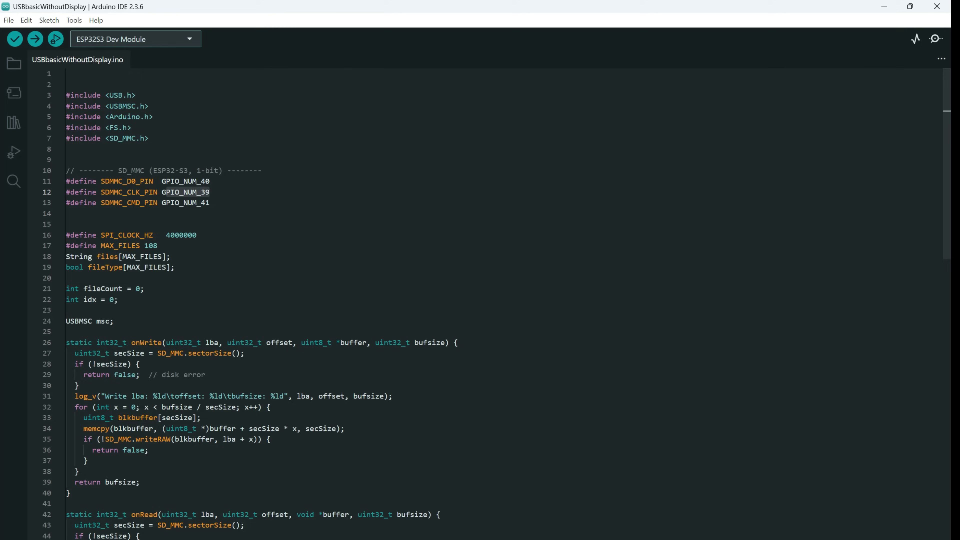
pyautogui.click(74, 20)
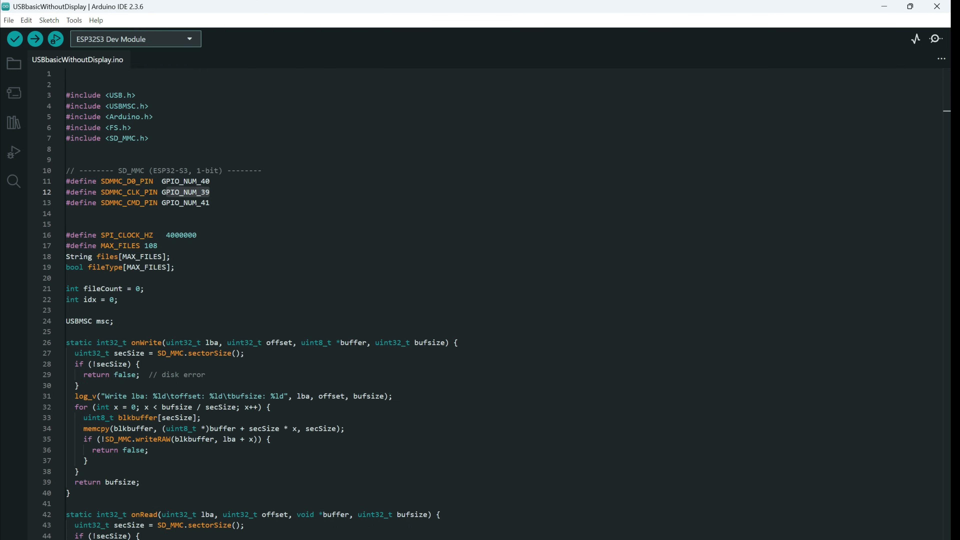
# Set Partition Scheme to 16M Flash (3MB APP/9.9MB FATFS) in the Tools menu
pyautogui.click(74, 20)
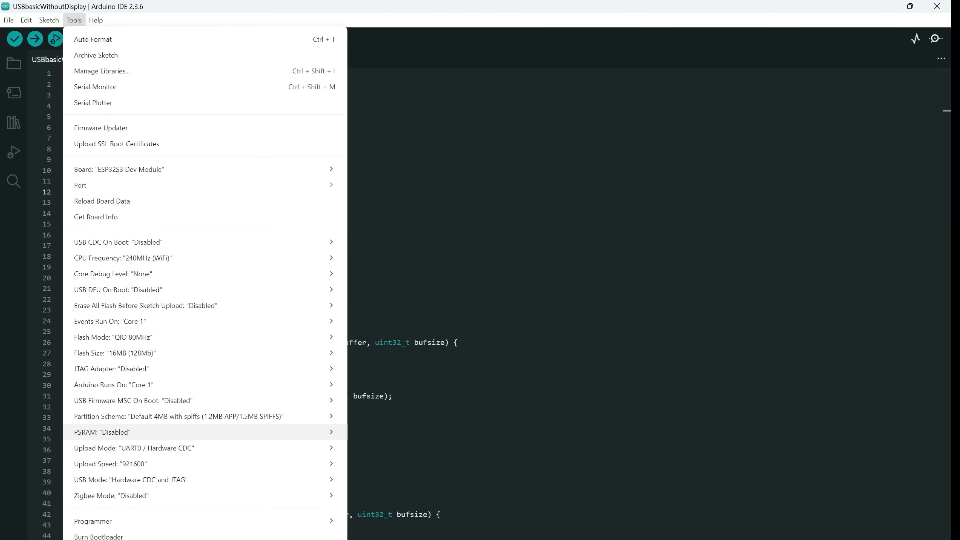
pyautogui.click(178, 416)
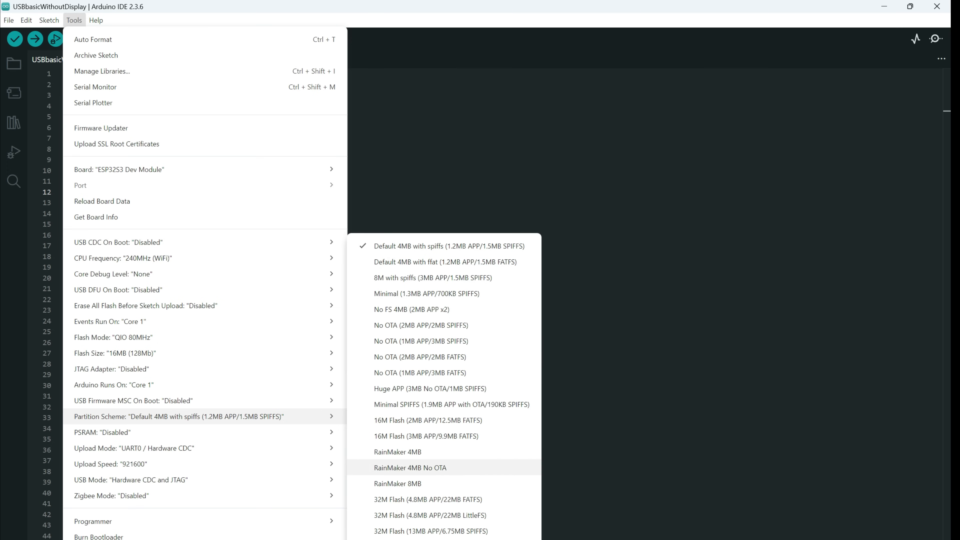
pyautogui.click(426, 436)
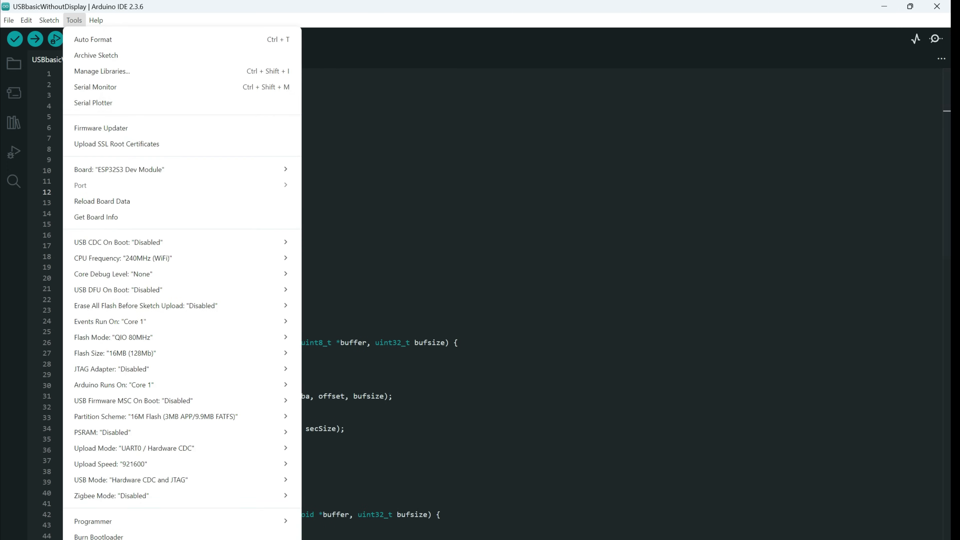
# Set PSRAM to OPI PSRAM and Upload Mode to USB-OTG CDC (TinyUSB)
pyautogui.click(102, 432)
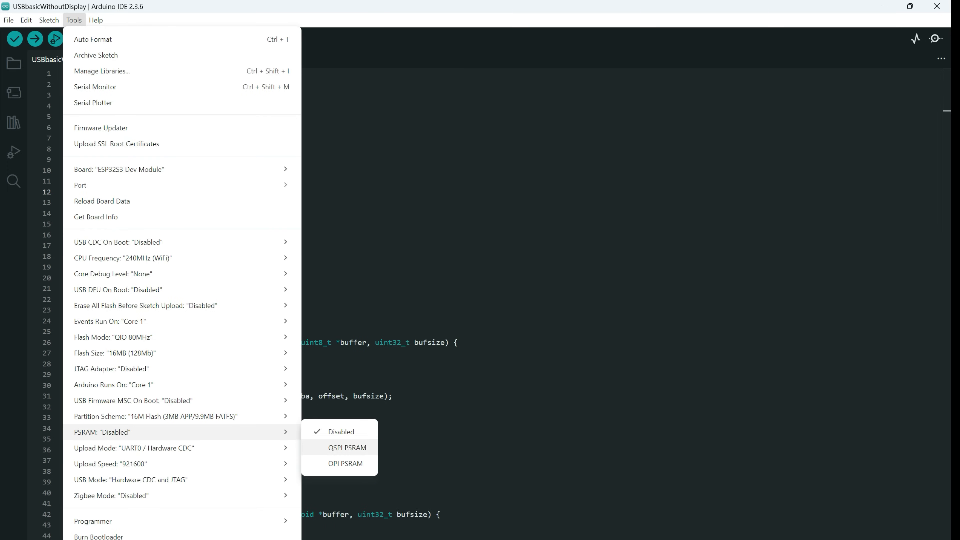
pyautogui.click(345, 463)
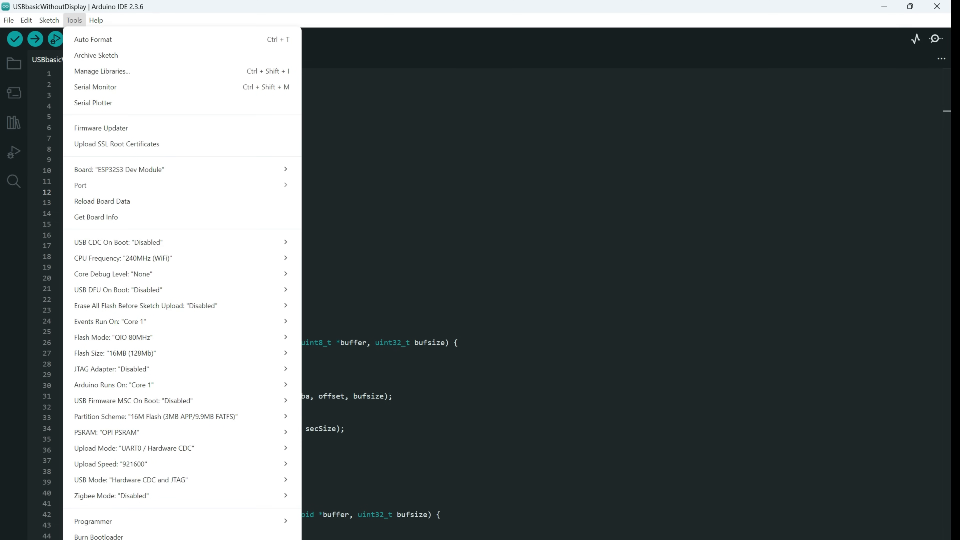
pyautogui.click(133, 447)
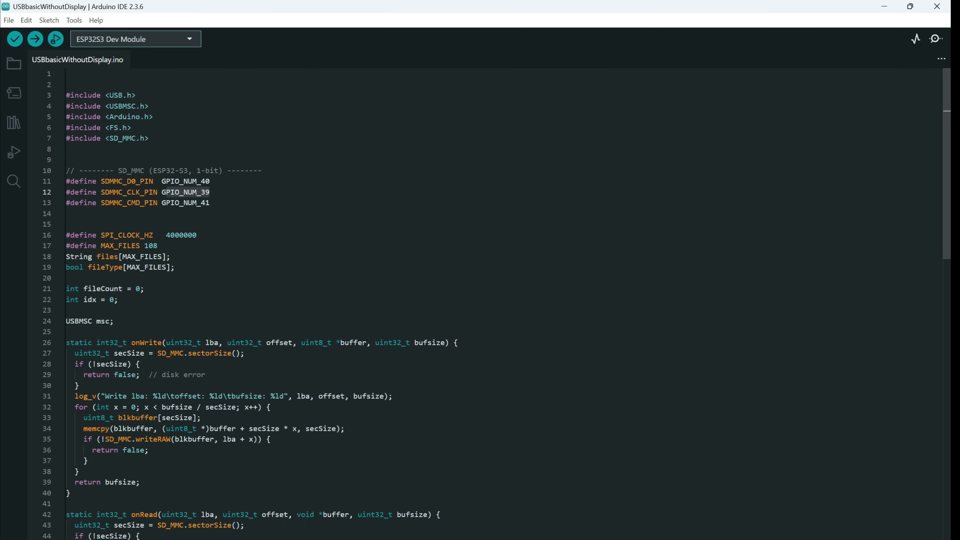
pyautogui.click(74, 20)
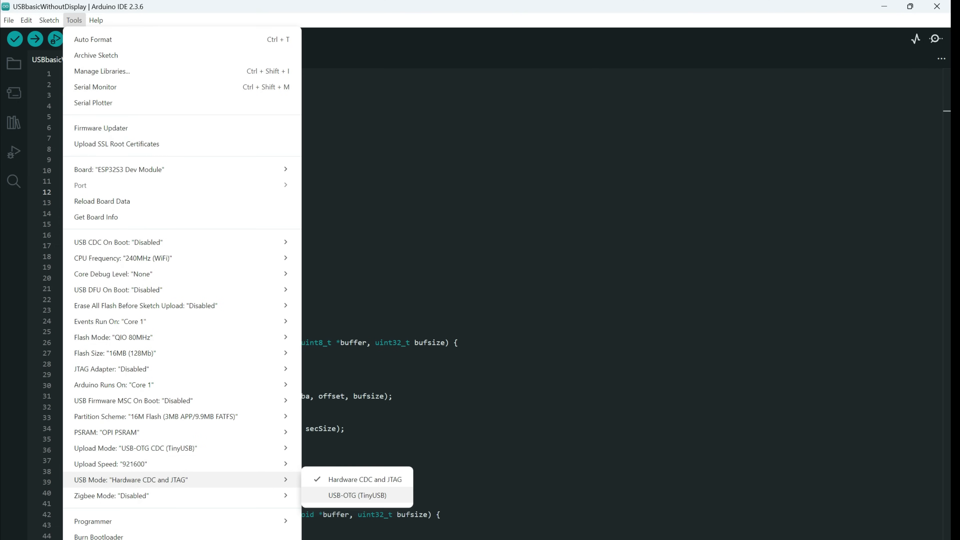
pyautogui.moveTo(178, 463)
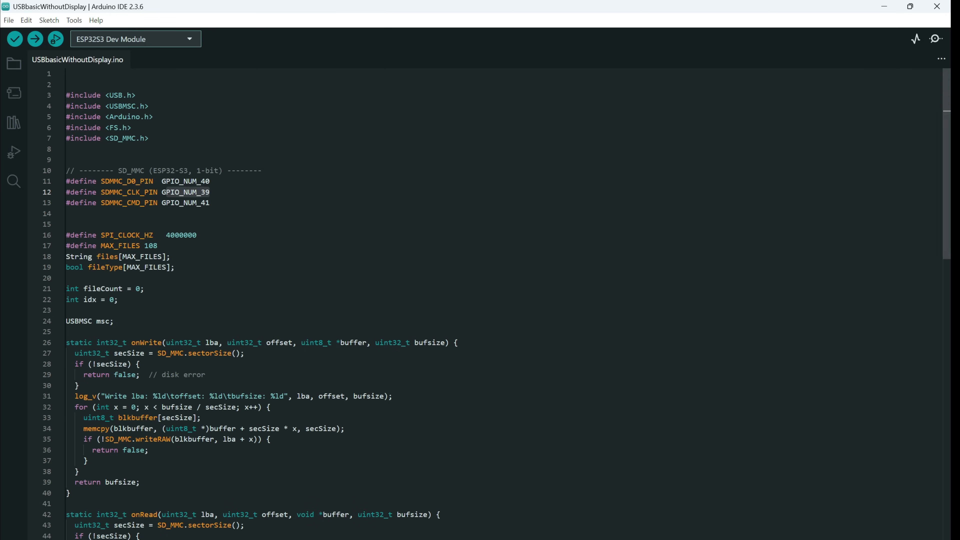
pyautogui.moveTo(35, 39)
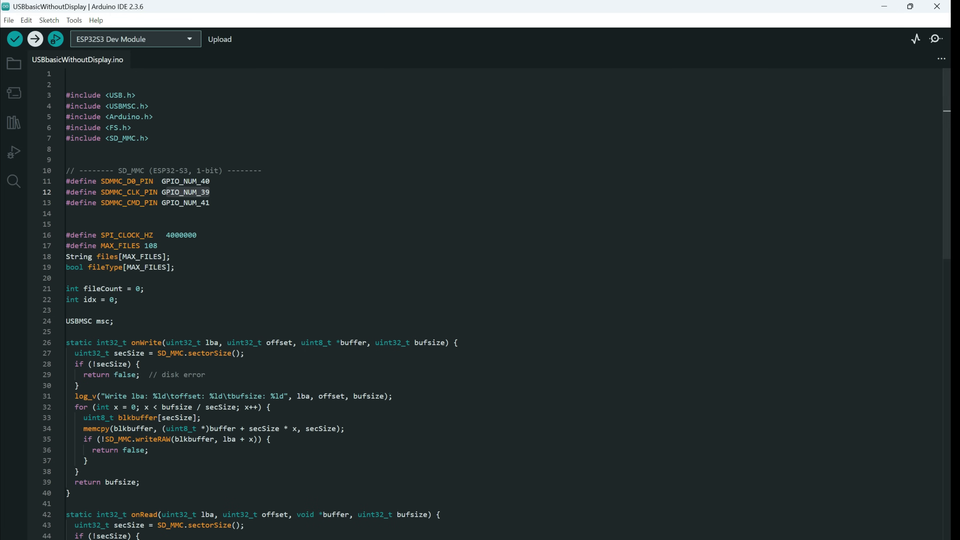